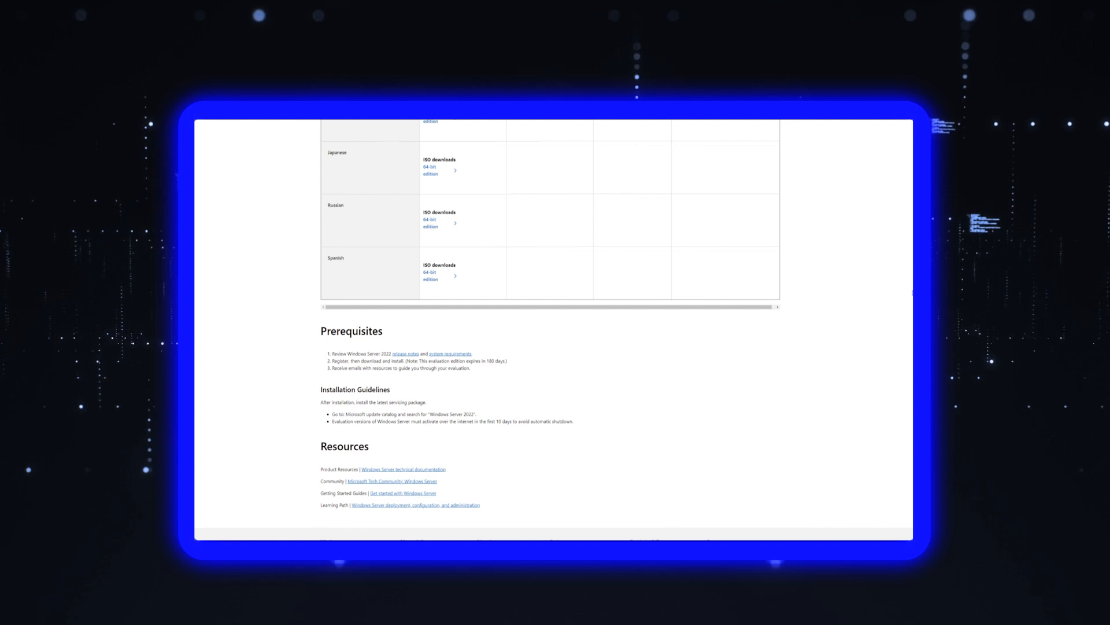
Search 'rufus', reach rufus.ie past the full-page ad, download rufus-4.6.exe and launch it
scroll(up, 3)
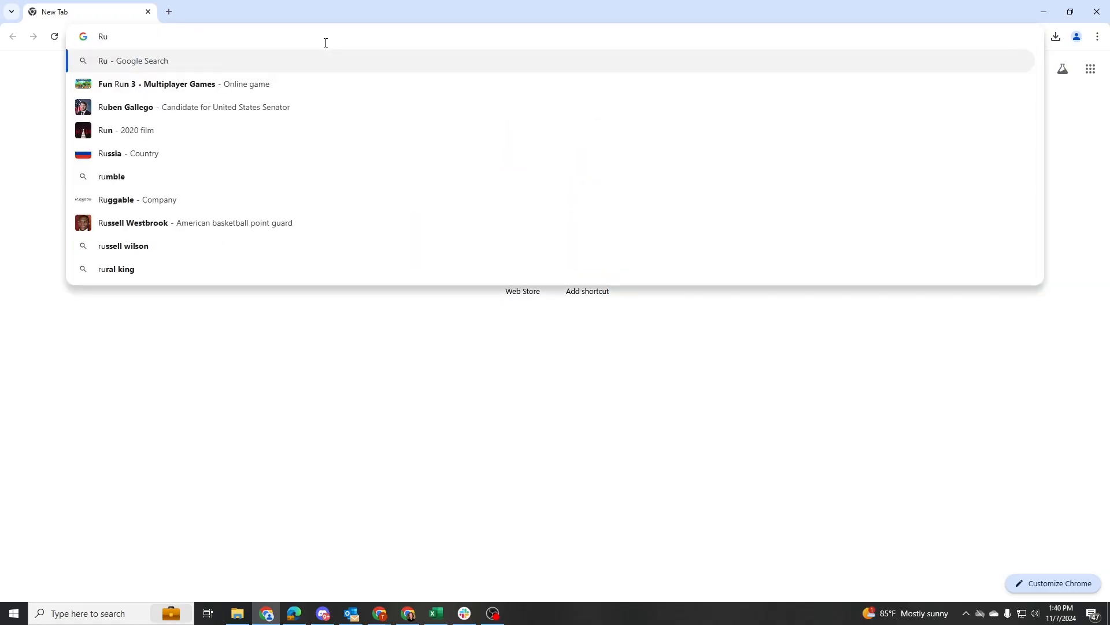
text(rufus)
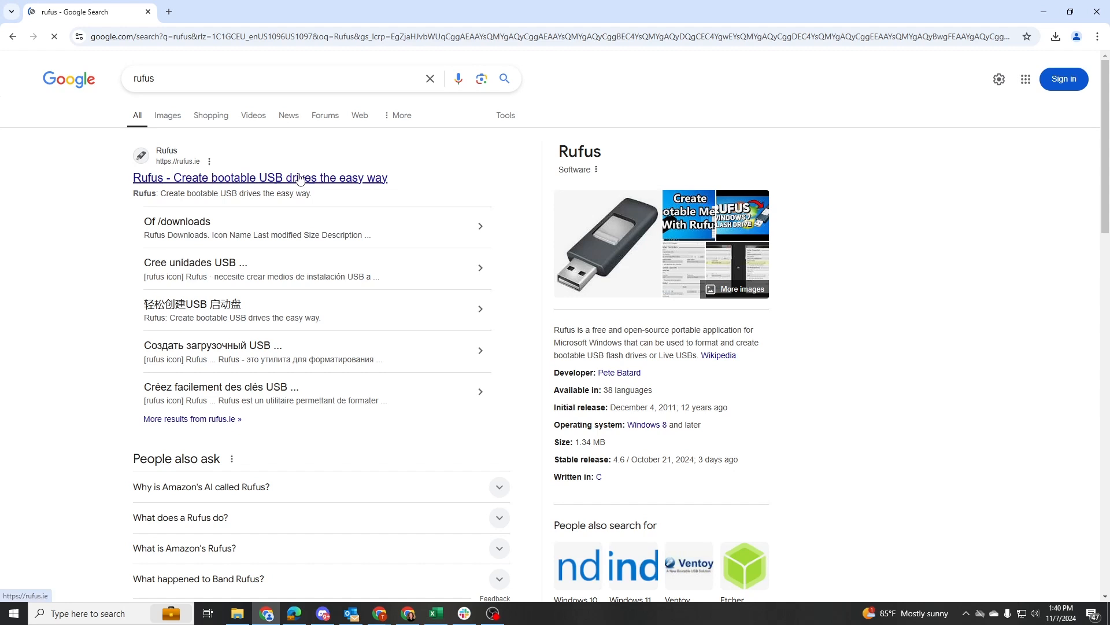
click(260, 178)
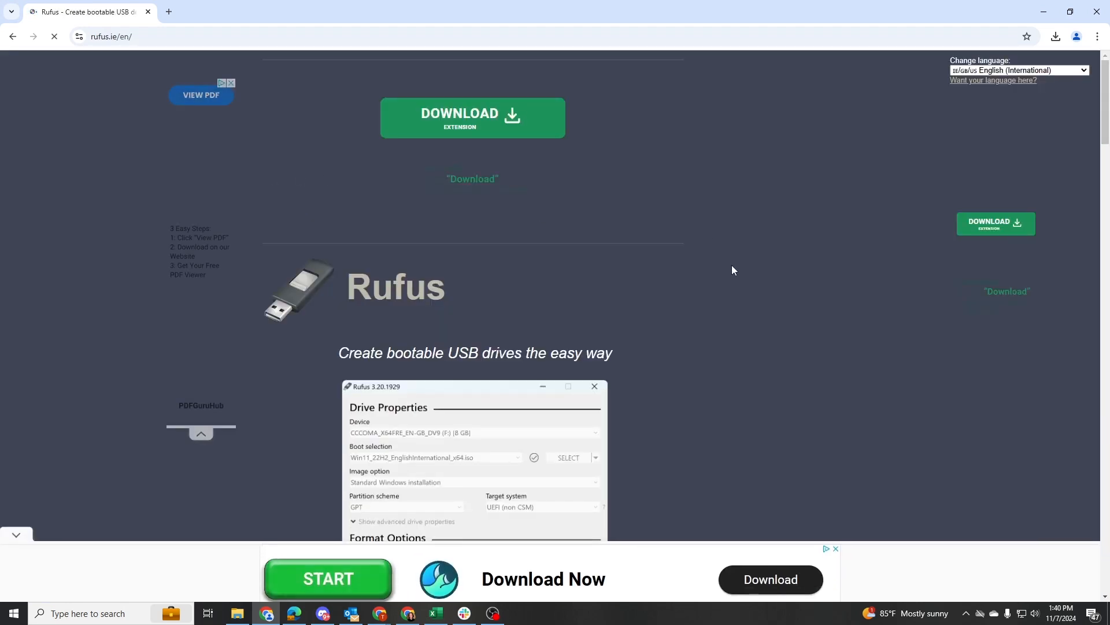
scroll(down, 3)
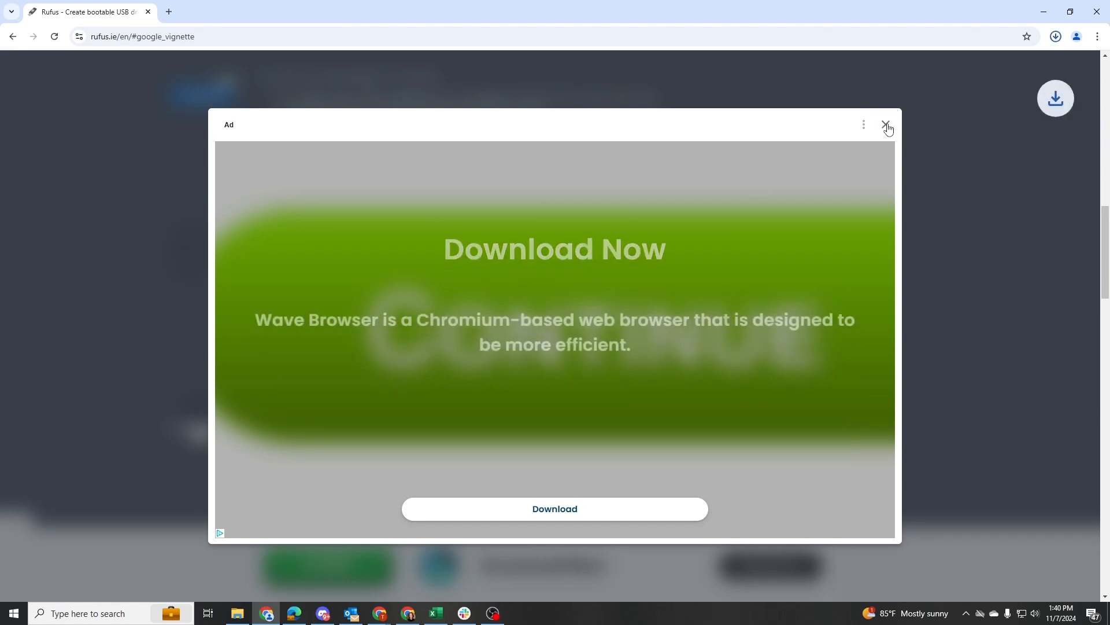
click(887, 128)
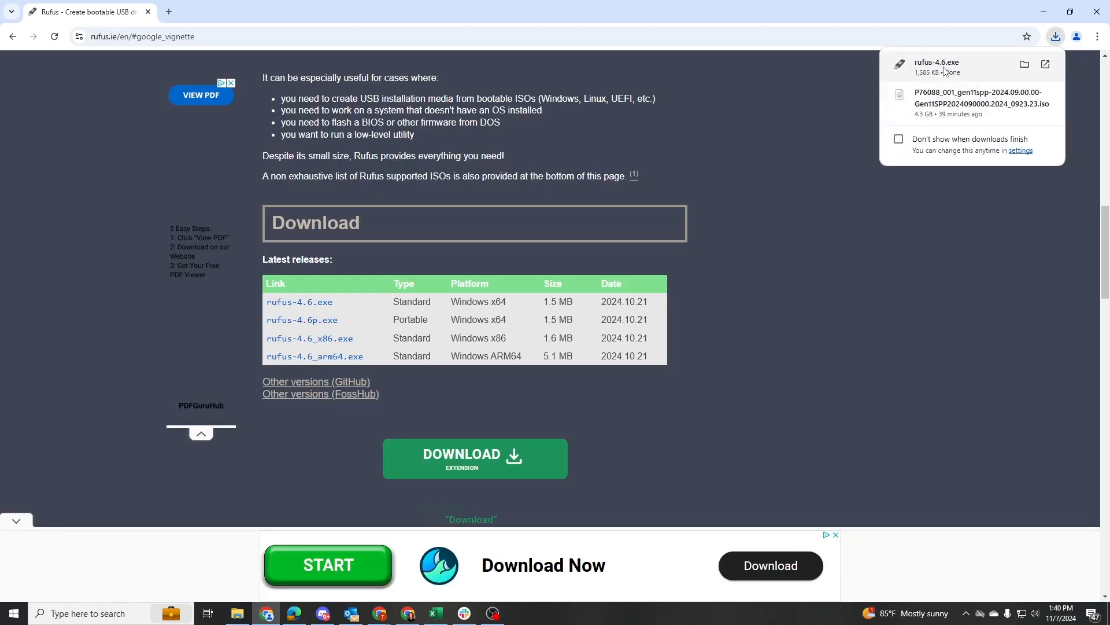
click(570, 236)
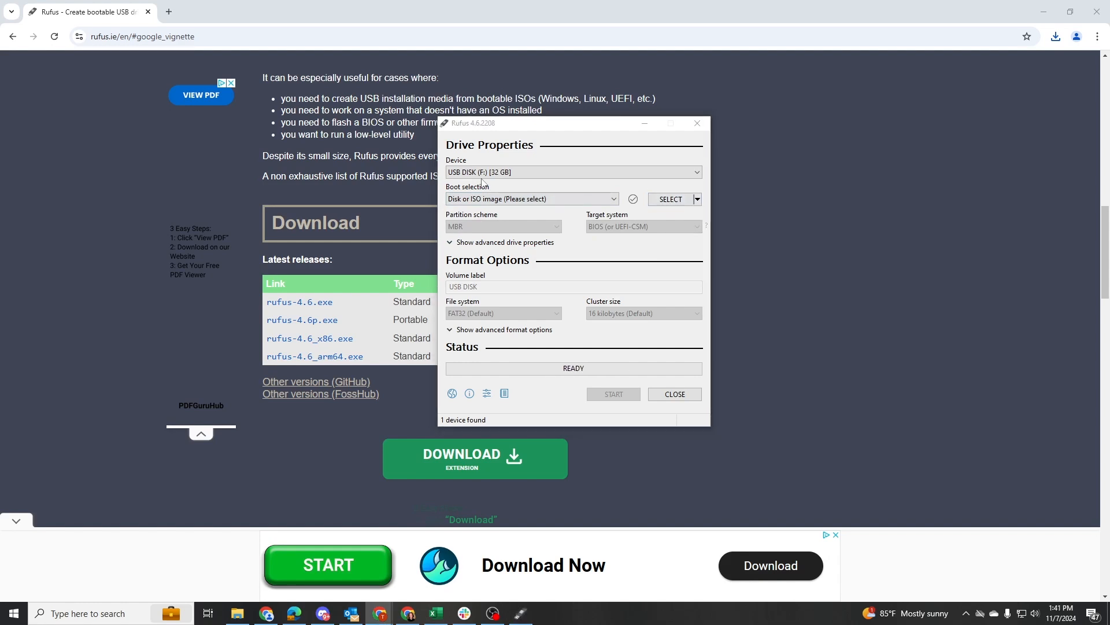
mouse_move(670, 199)
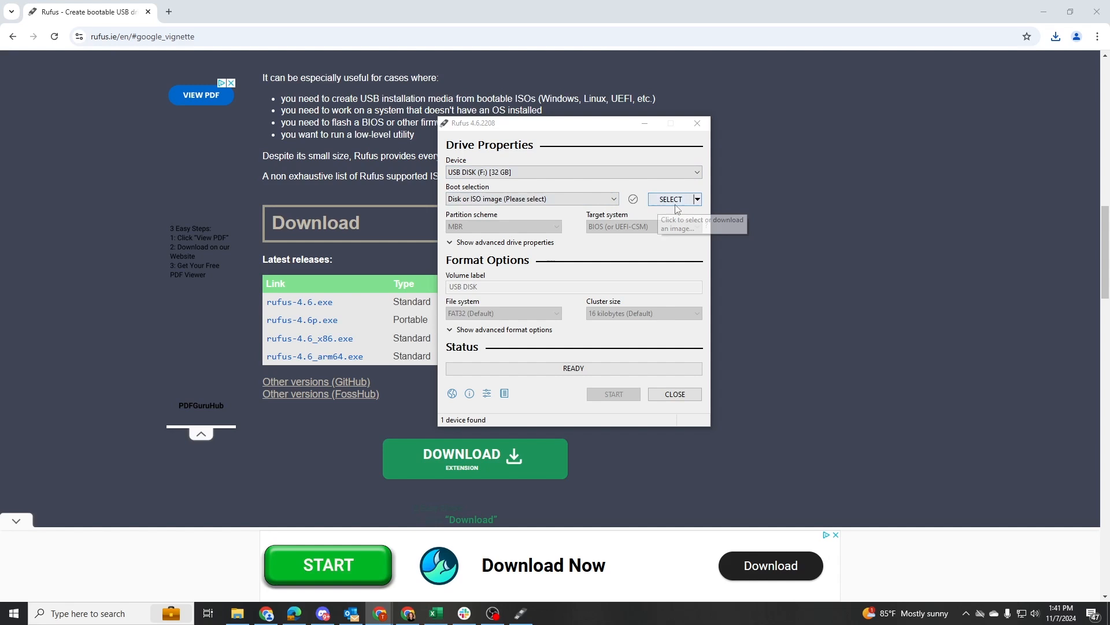
Load the downloaded Server ISO as the boot image and start writing it to the USB, confirming the erase warning
click(670, 199)
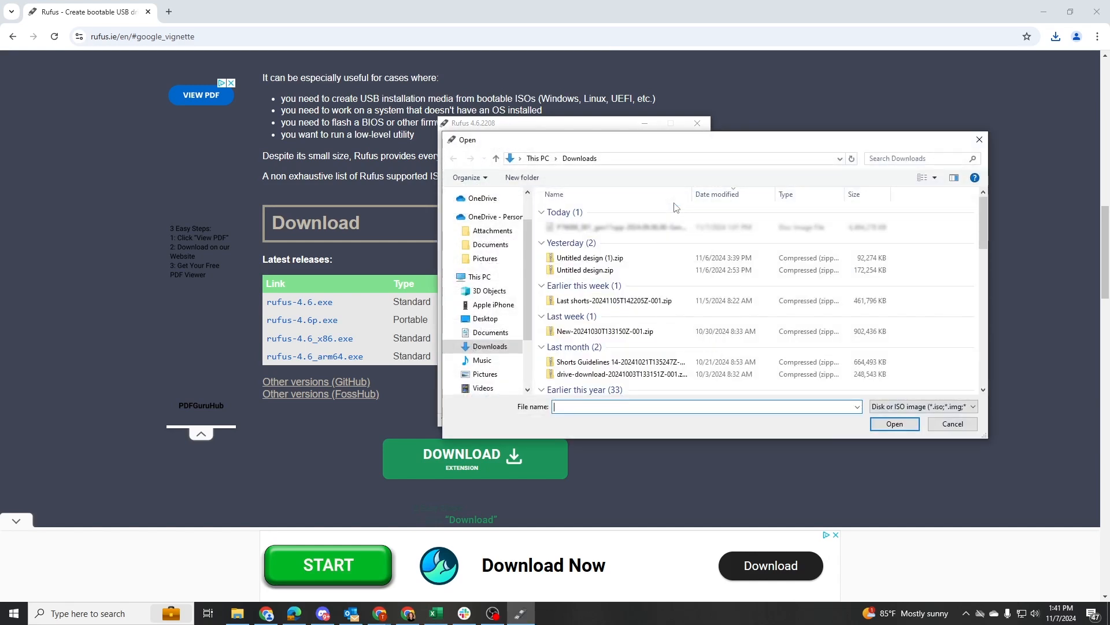
click(610, 226)
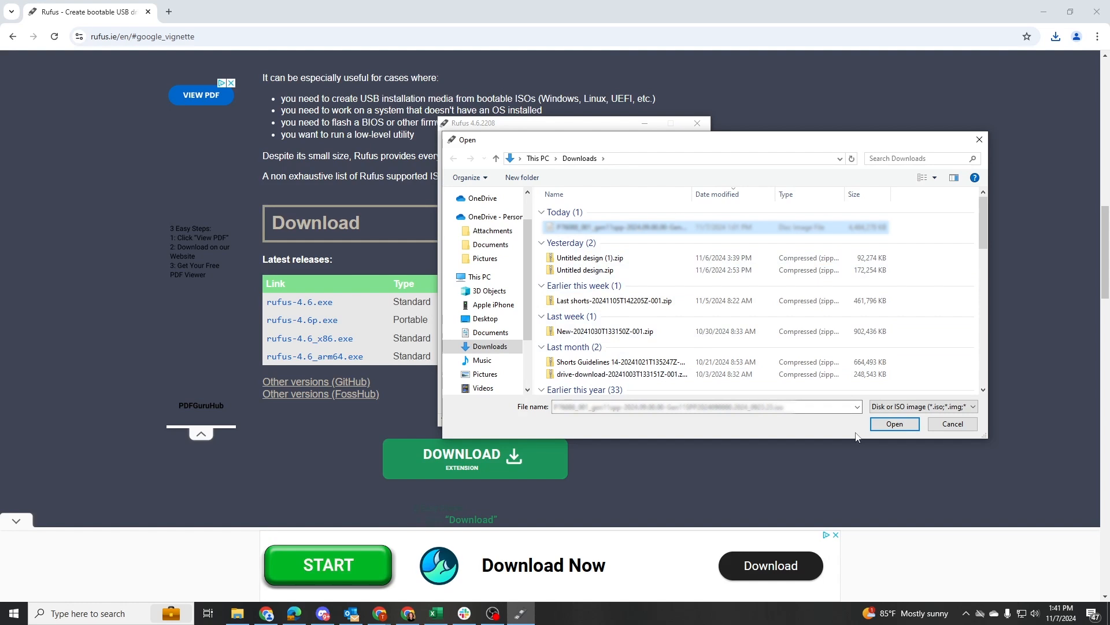
click(894, 424)
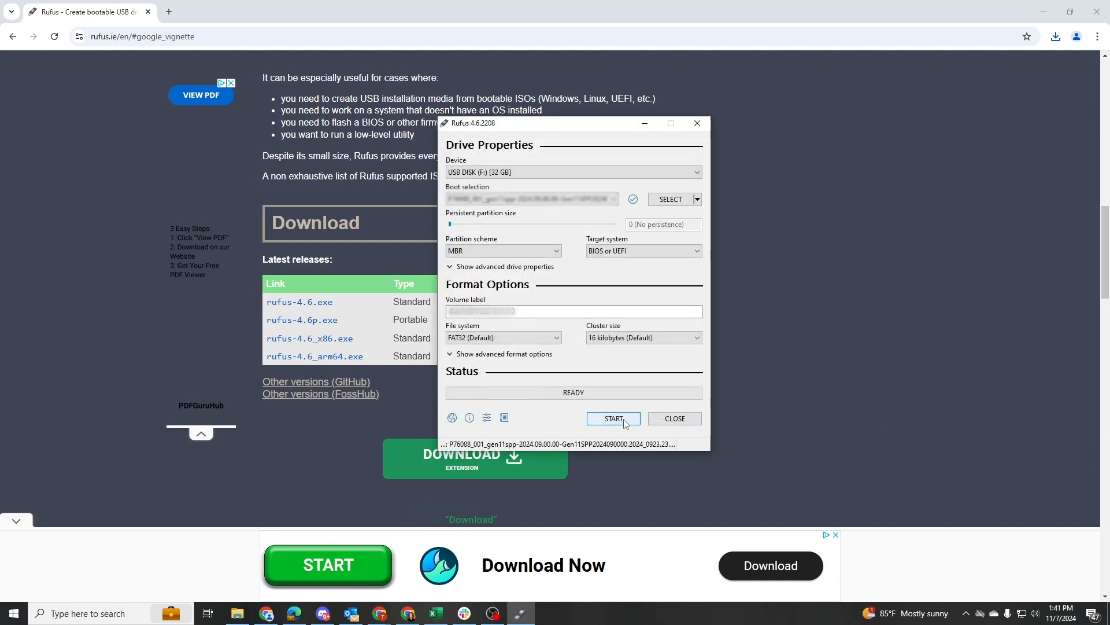
click(613, 417)
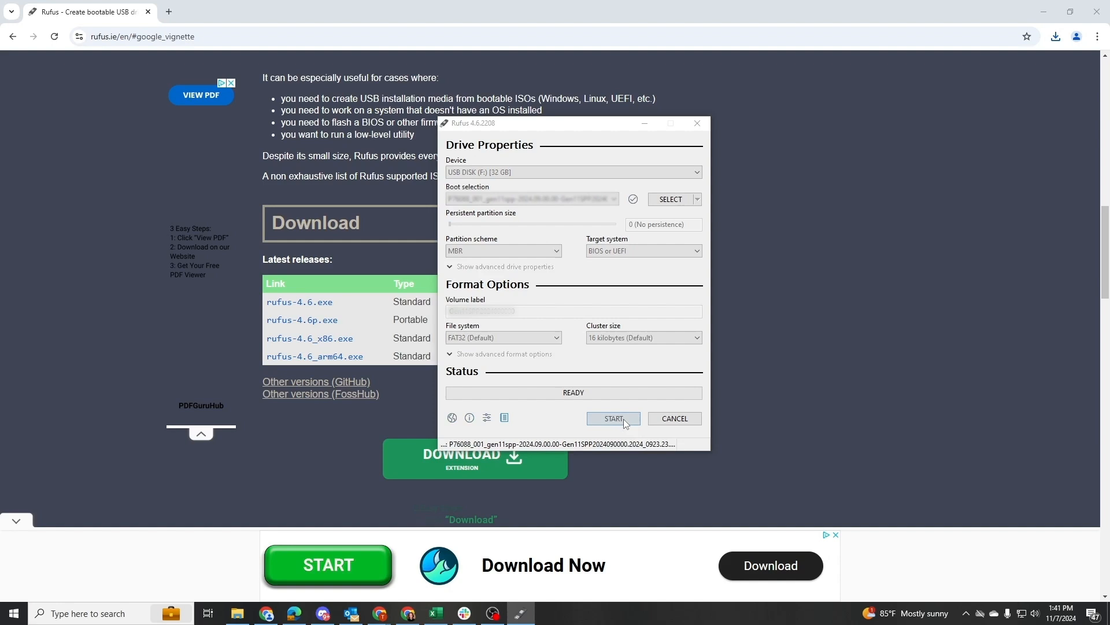
click(613, 418)
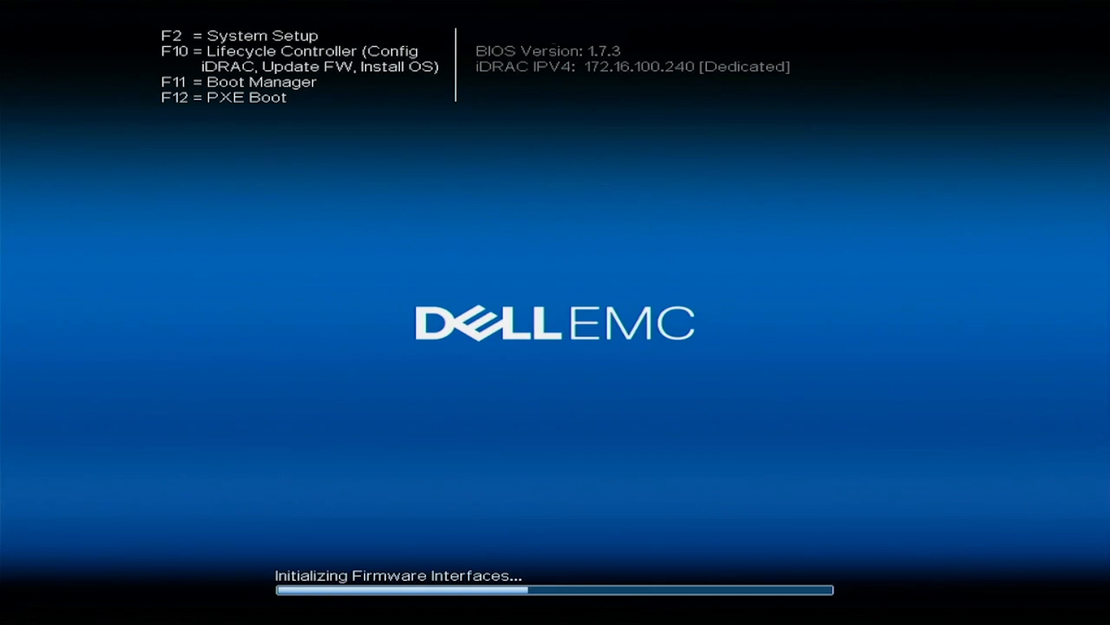
Enter Boot Manager with F11 during POST and choose the One-shot UEFI Boot Menu
key(F11)
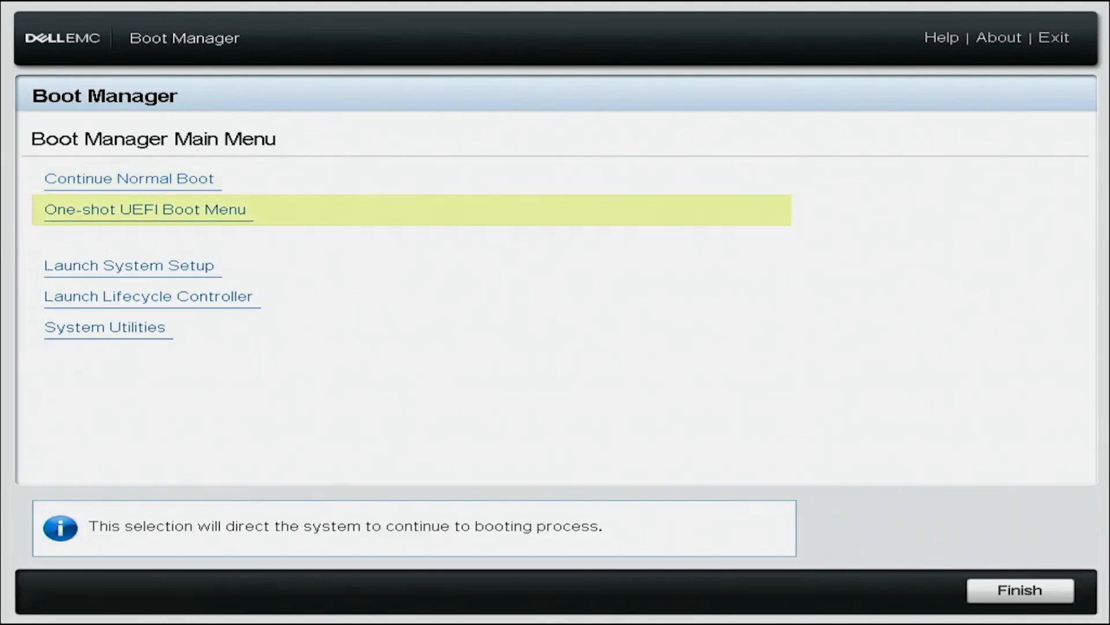
click(146, 210)
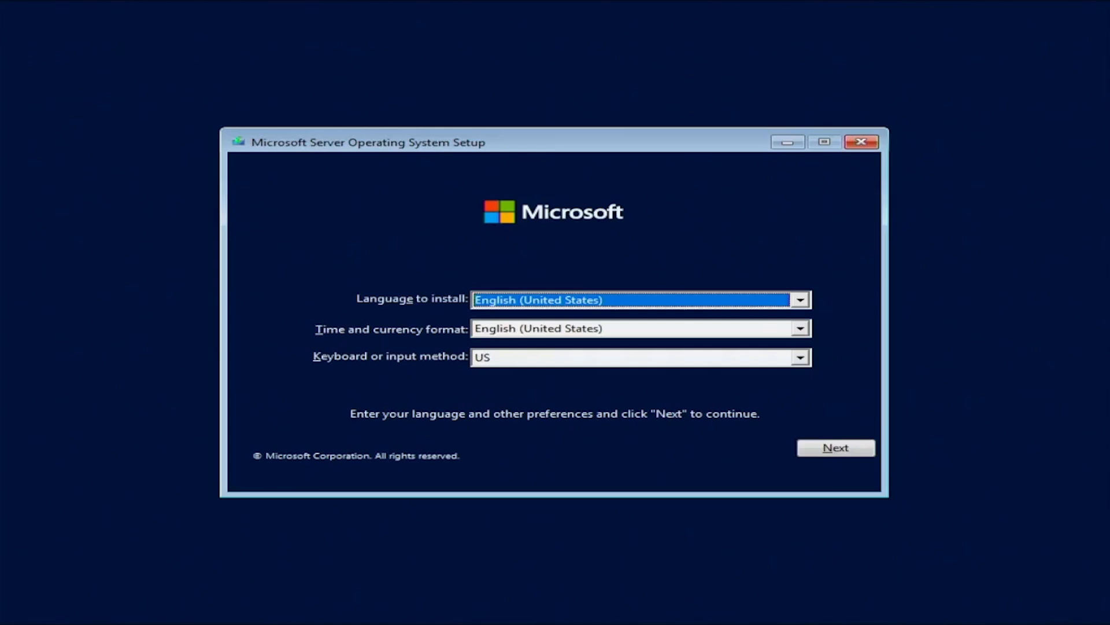
Accept the default English (United States) language and US keyboard, then choose Install now
click(835, 446)
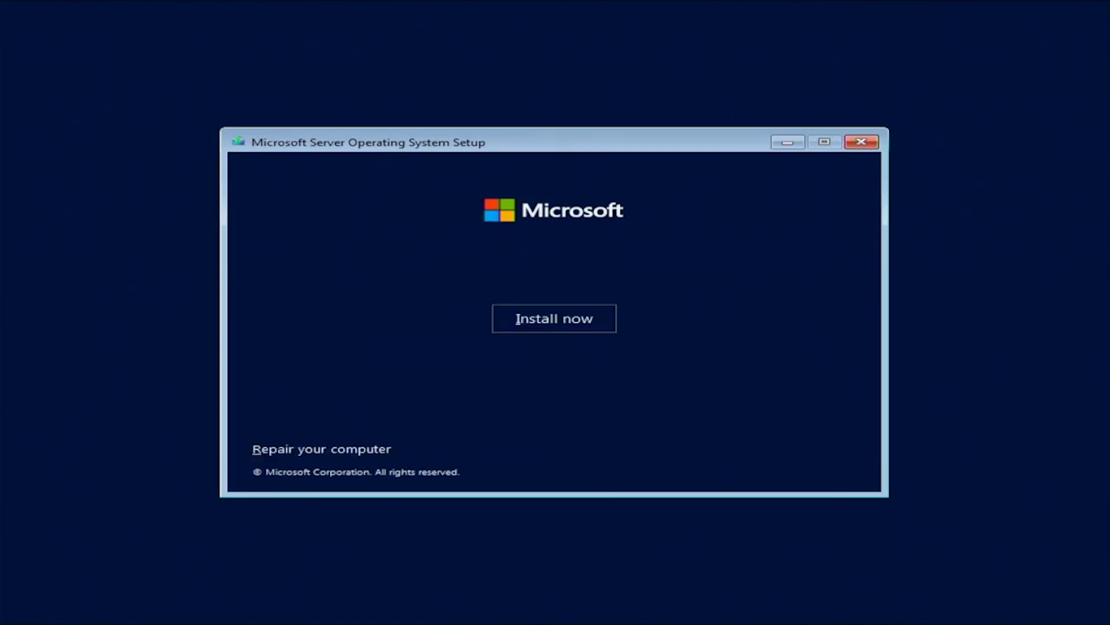
click(554, 318)
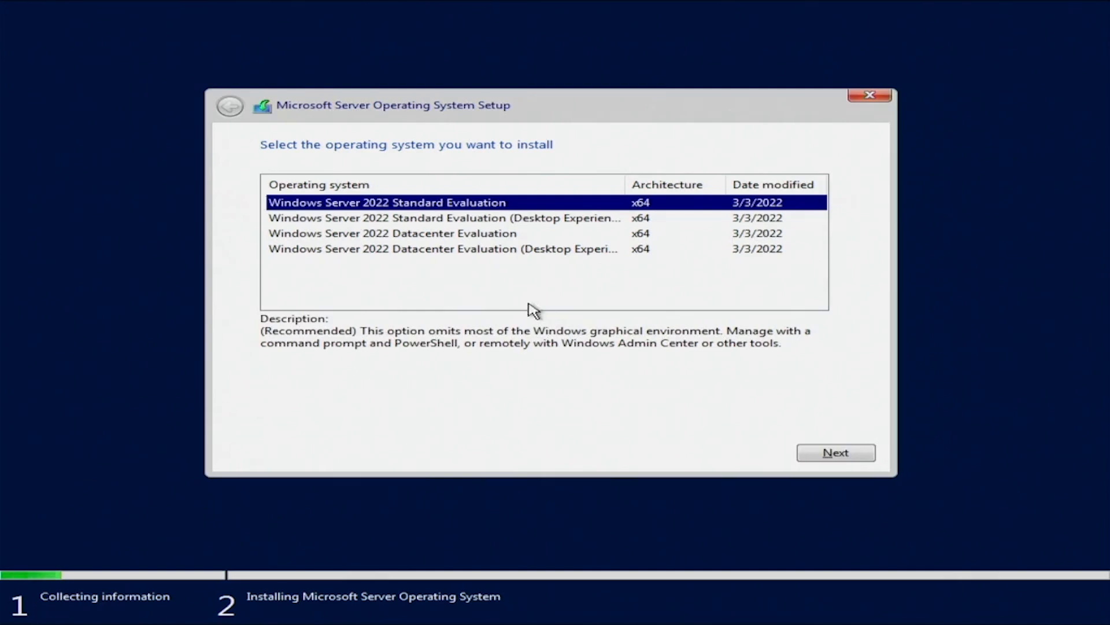
mouse_move(488, 229)
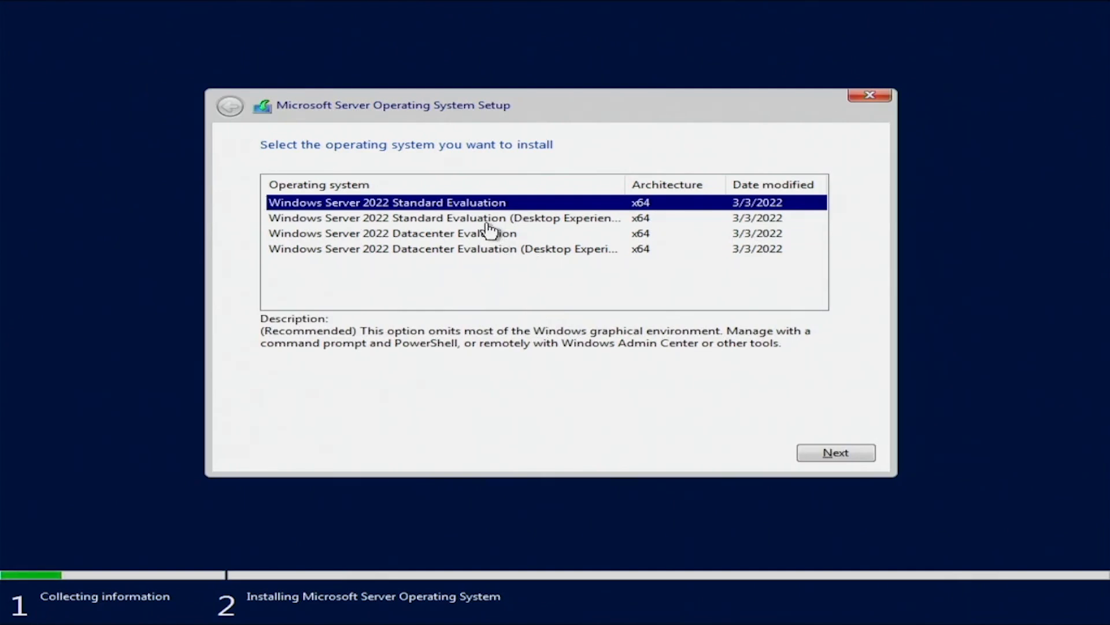
Select 'Windows Server 2022 Standard Evaluation (Desktop Experience)' and continue to the license terms
click(444, 218)
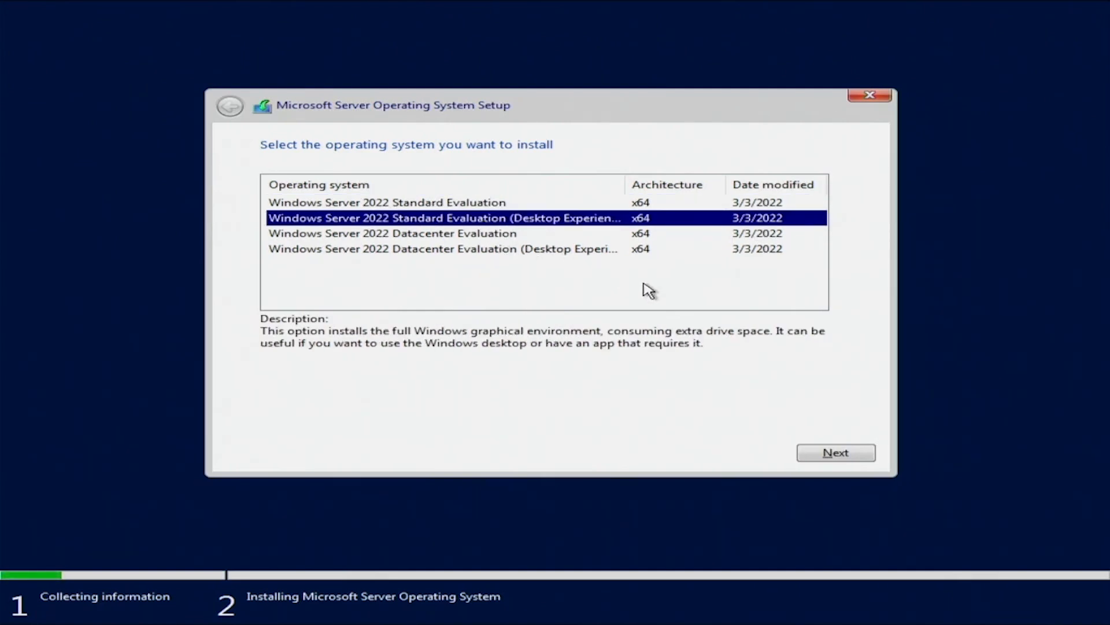
mouse_move(837, 452)
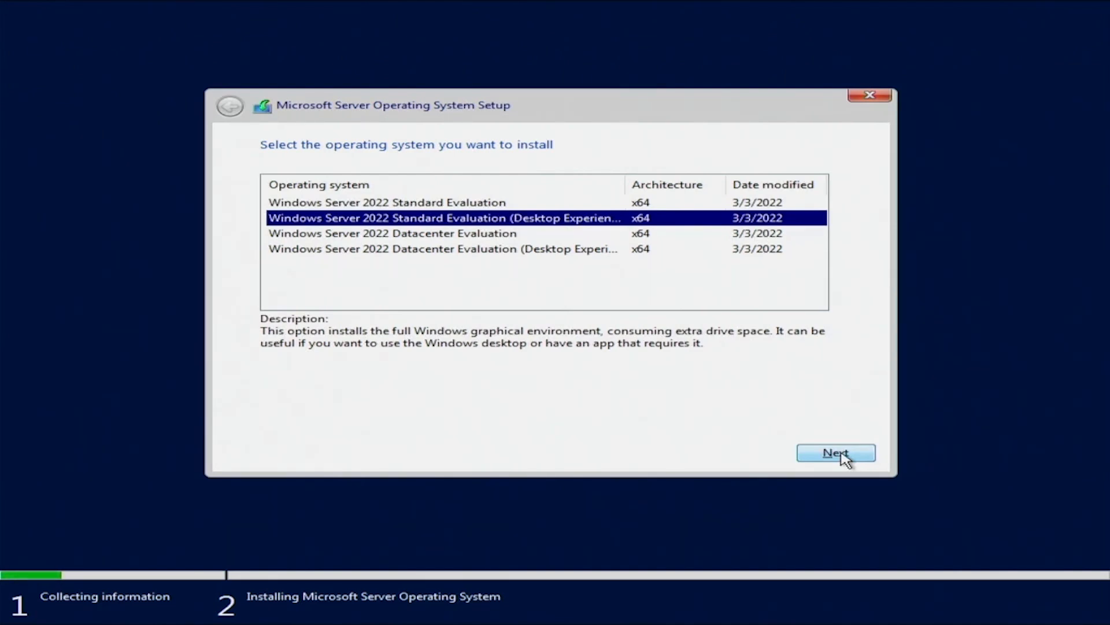
click(835, 453)
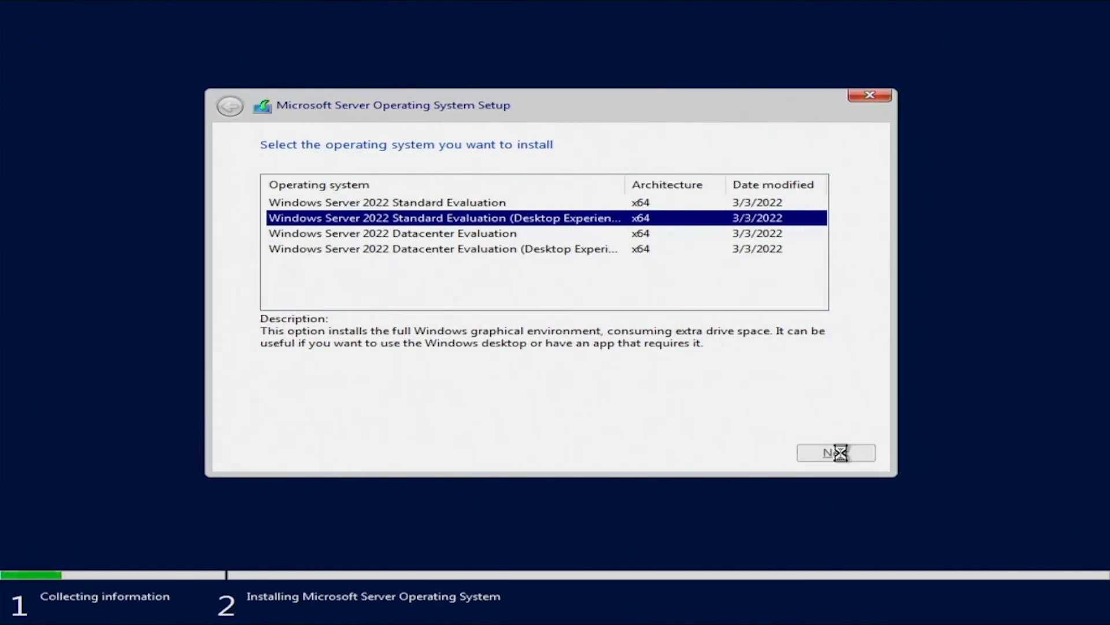
click(835, 452)
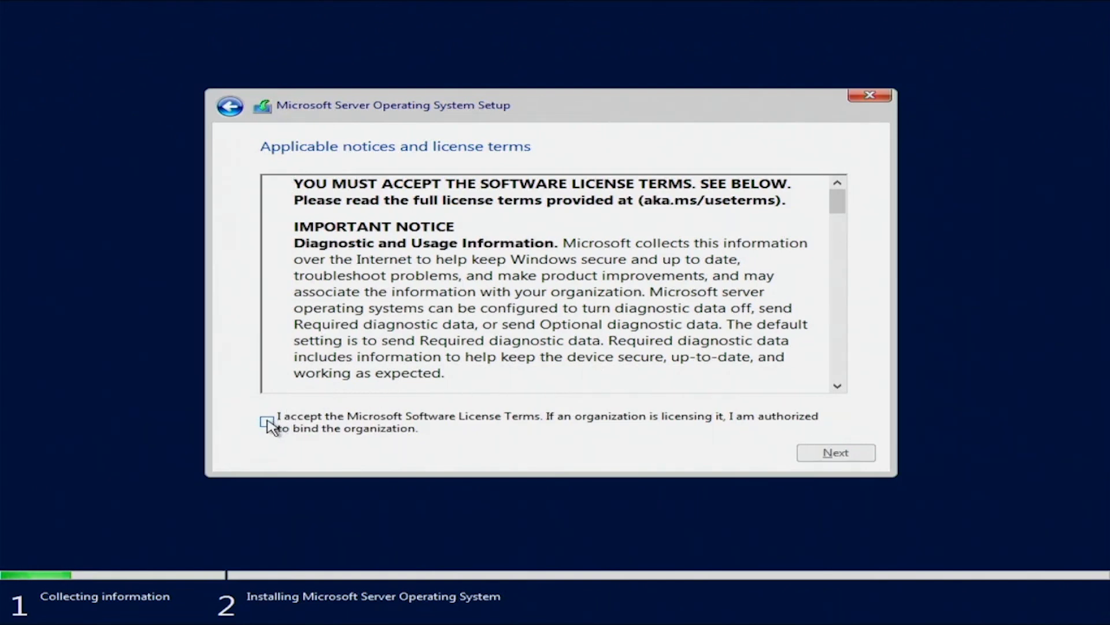
Accept the Microsoft Software License Terms and choose the Custom (advanced) fresh install
click(835, 453)
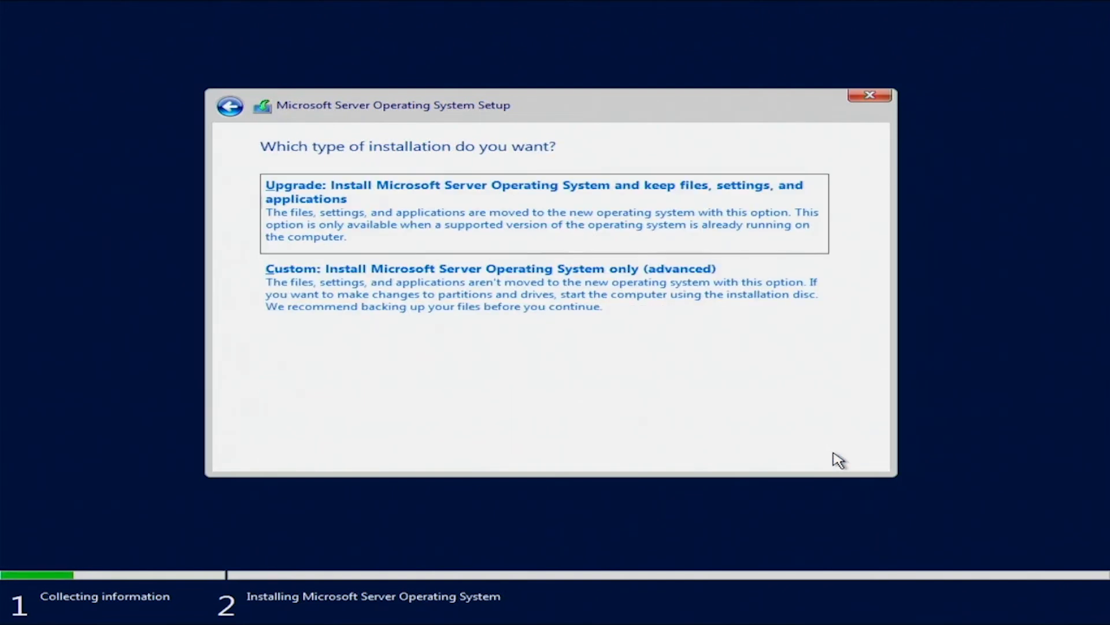
mouse_move(556, 374)
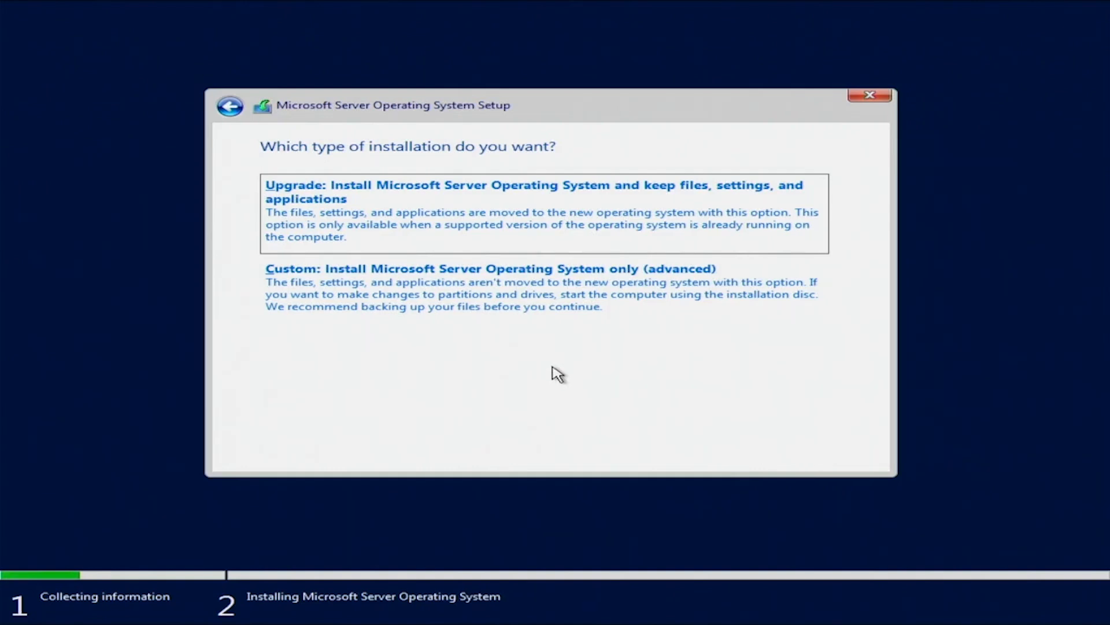
mouse_move(551, 371)
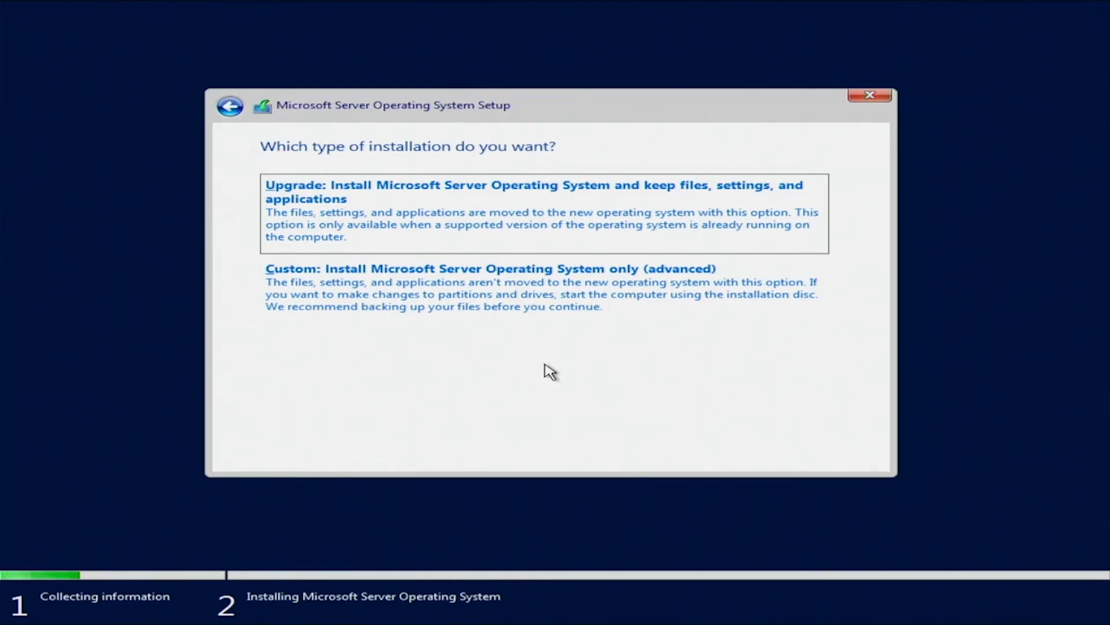
mouse_move(538, 290)
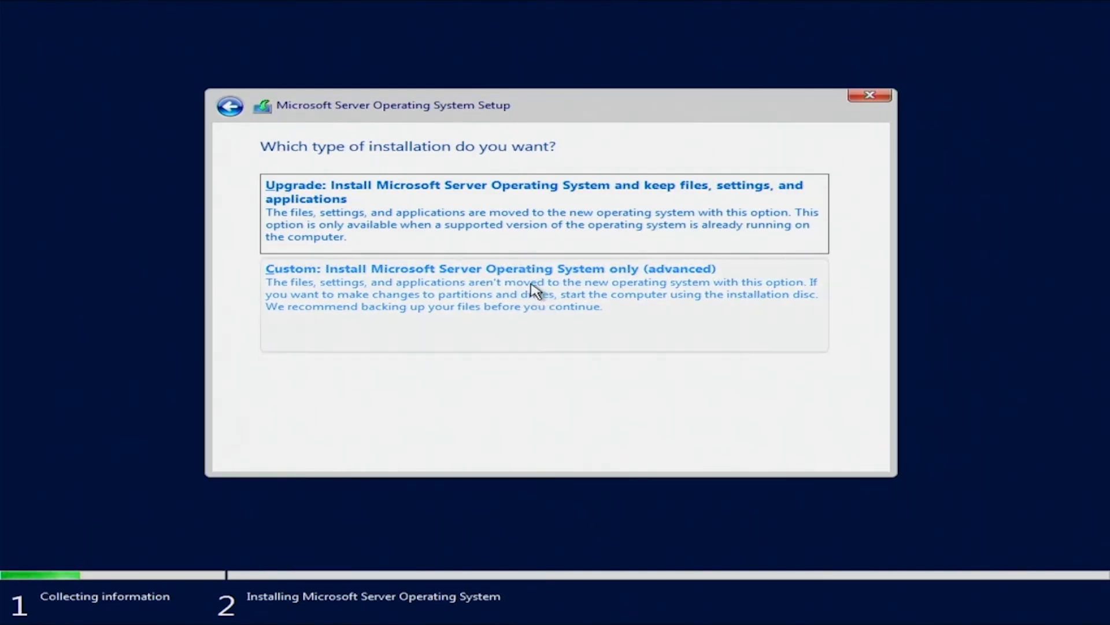
mouse_move(517, 315)
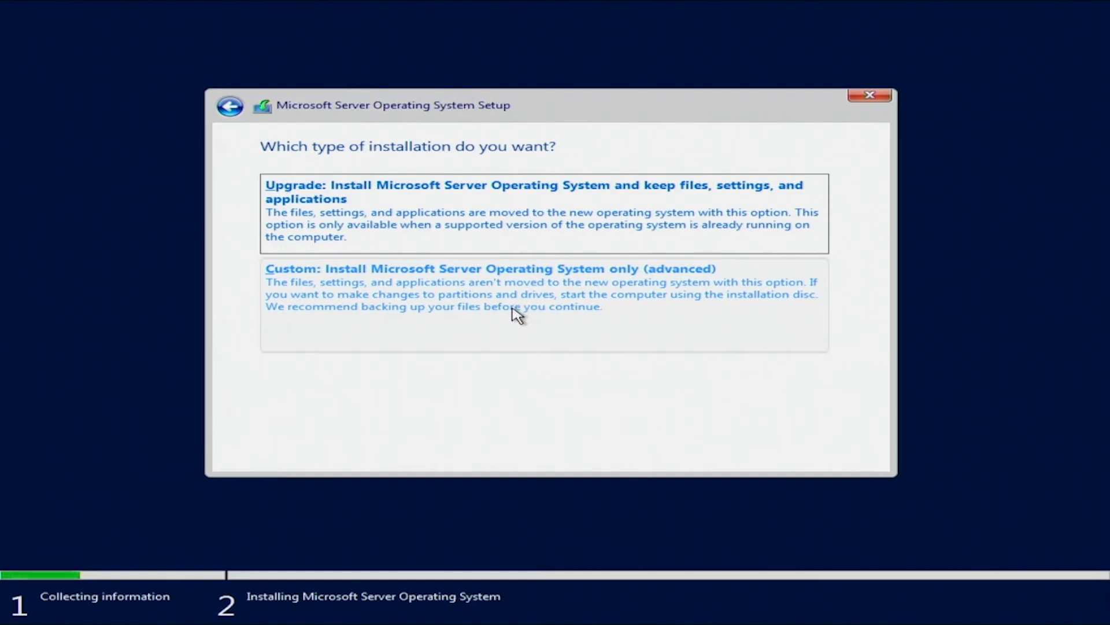
click(488, 286)
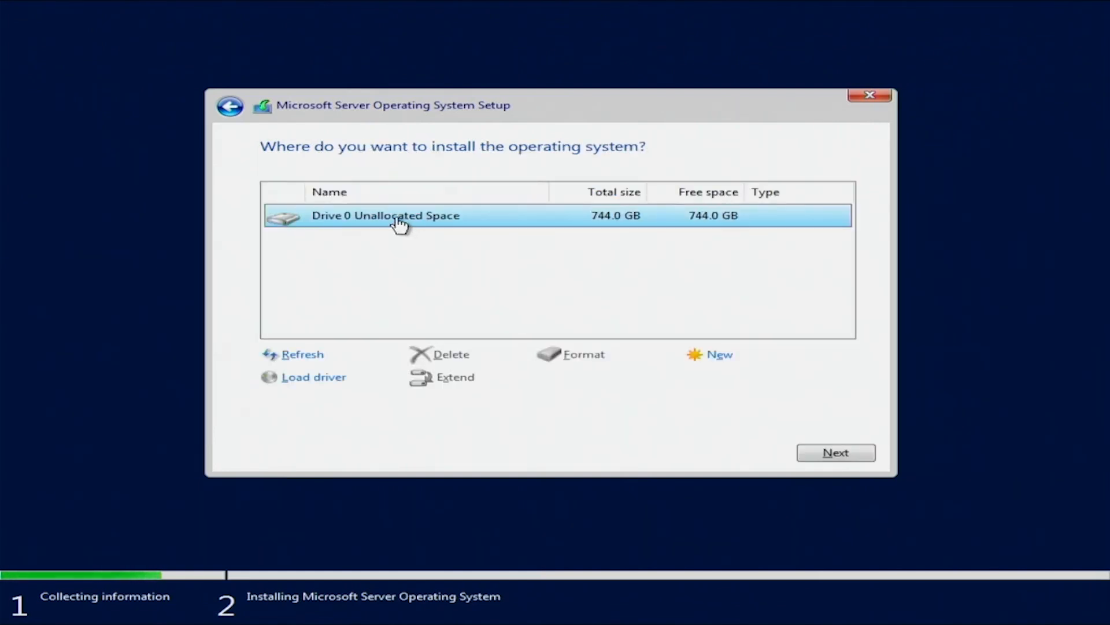
mouse_move(410, 226)
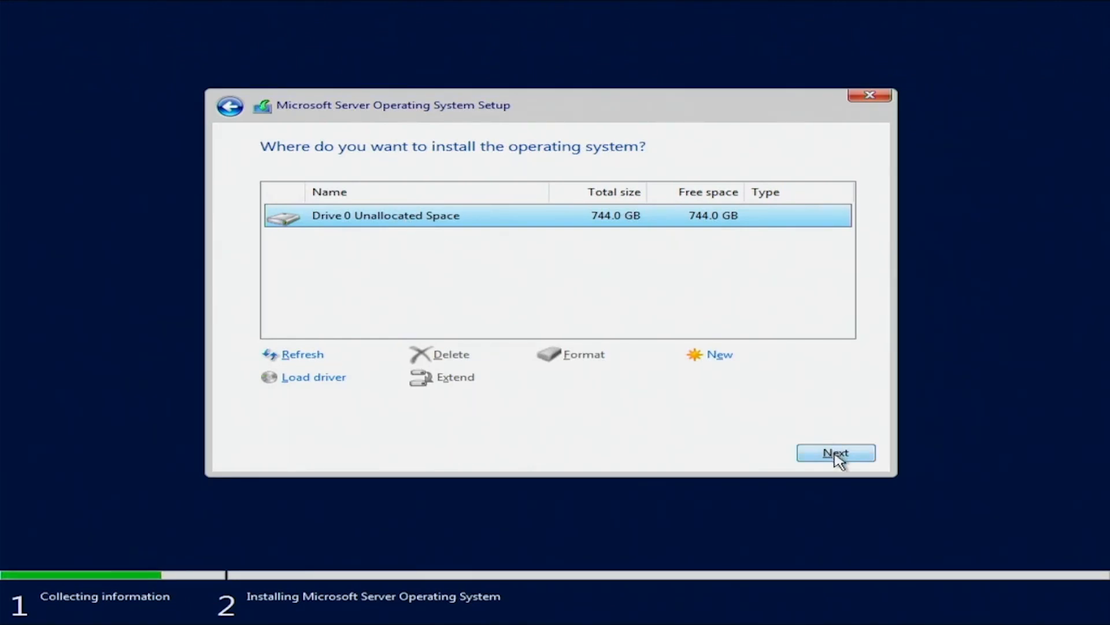
Begin installing onto Drive 0's 744.0 GB unallocated space
click(835, 452)
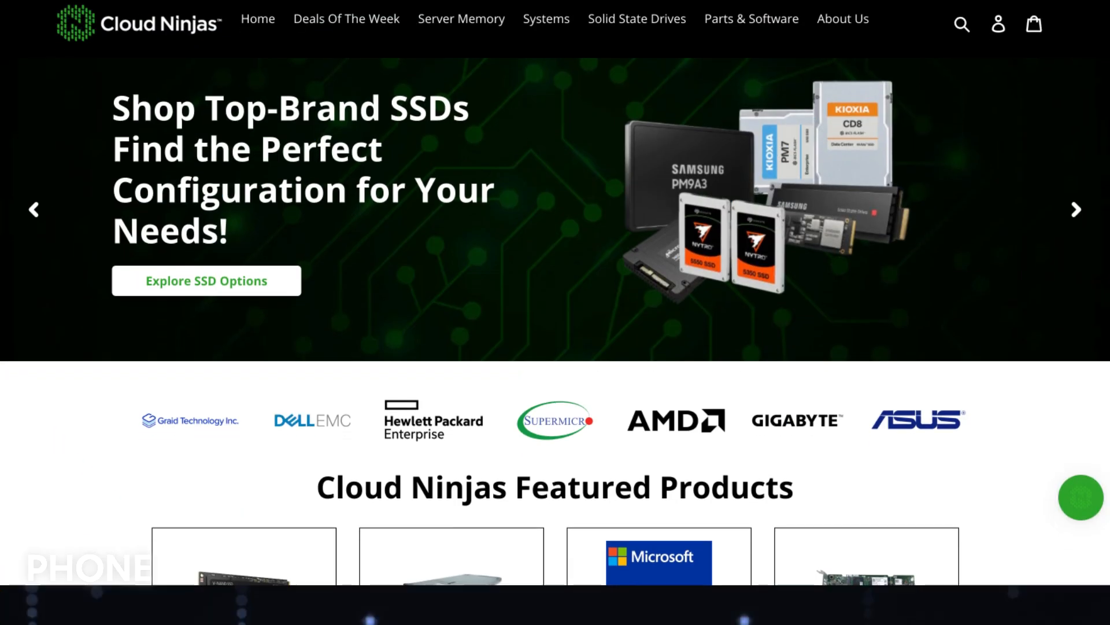
scroll(down, 3)
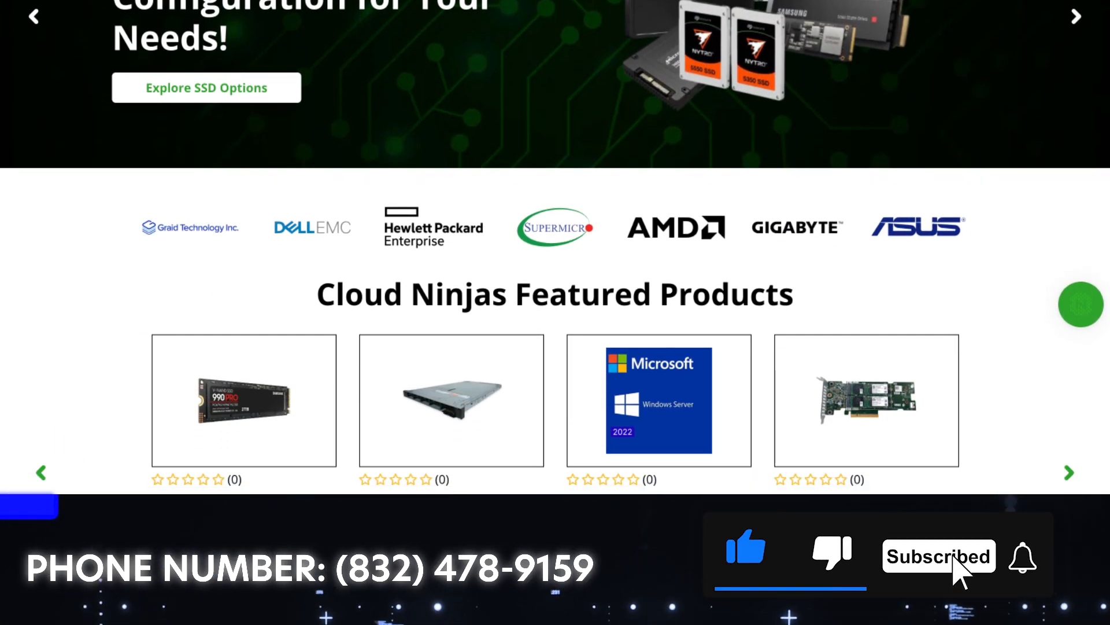
scroll(down, 3)
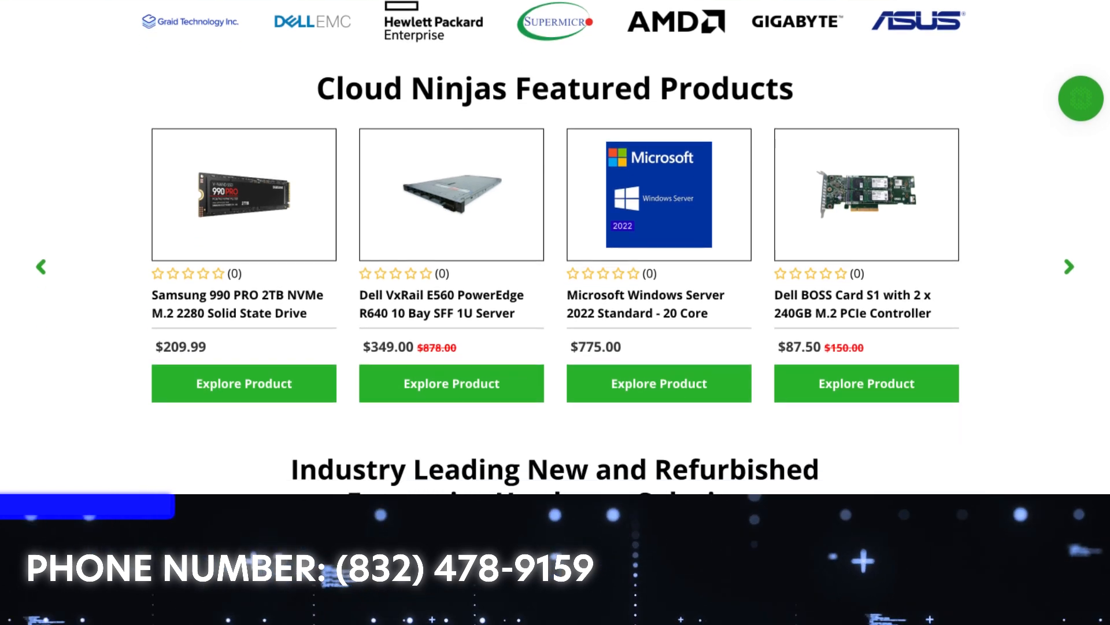
scroll(down, 3)
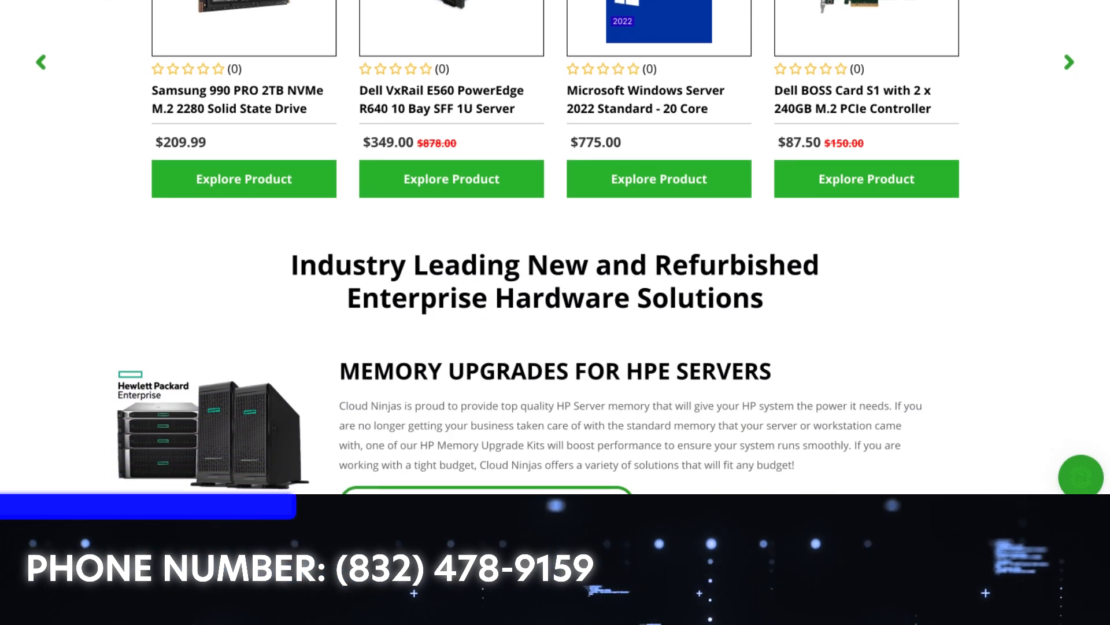
scroll(down, 3)
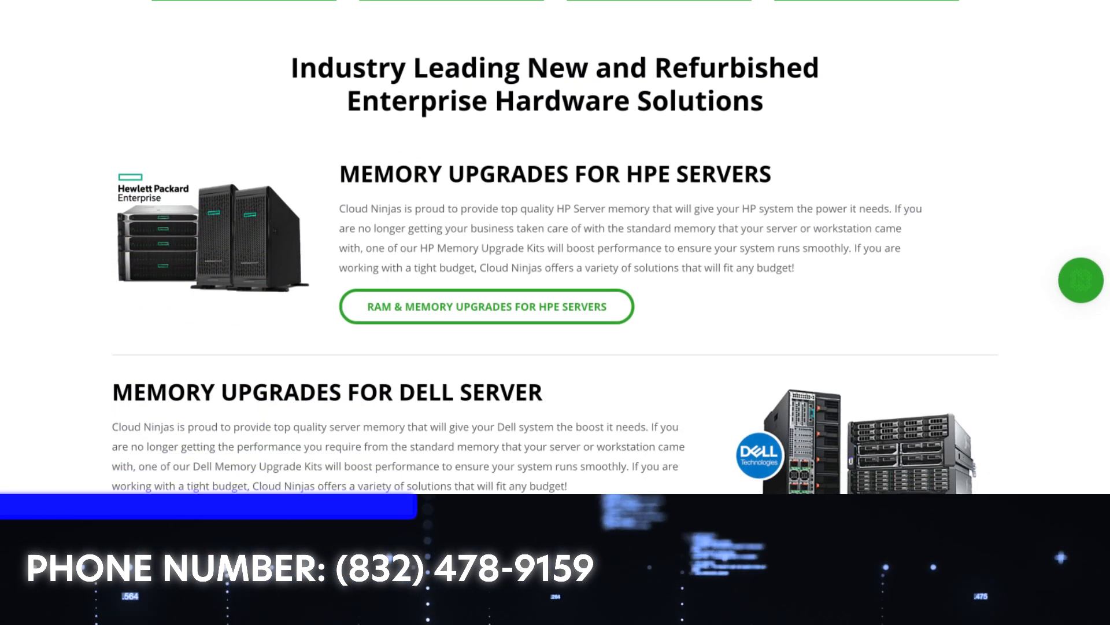
scroll(down, 3)
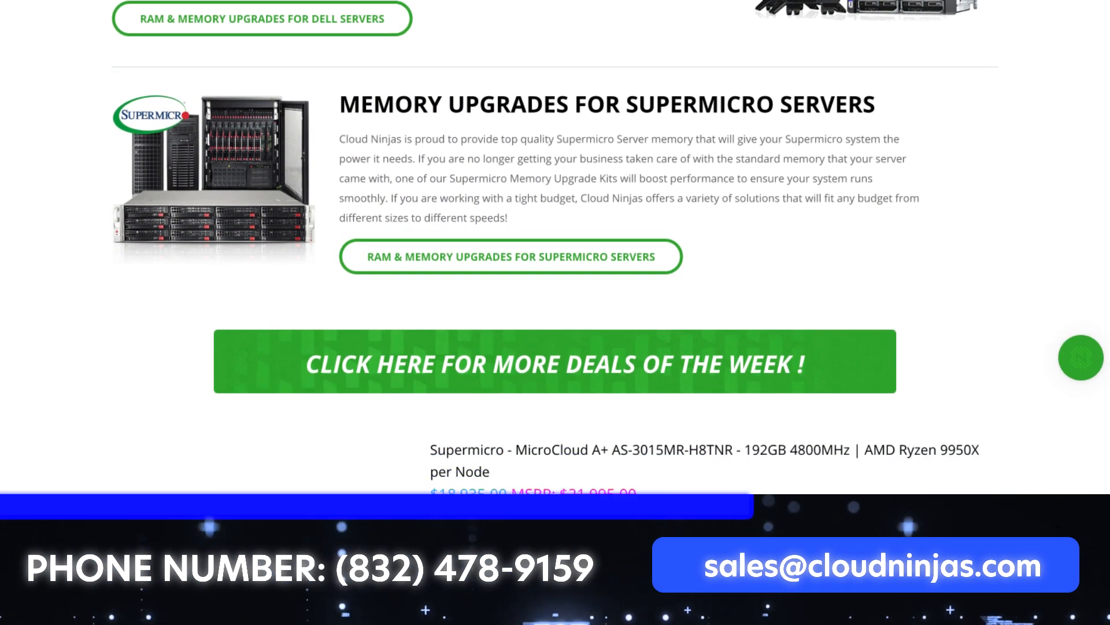
scroll(down, 3)
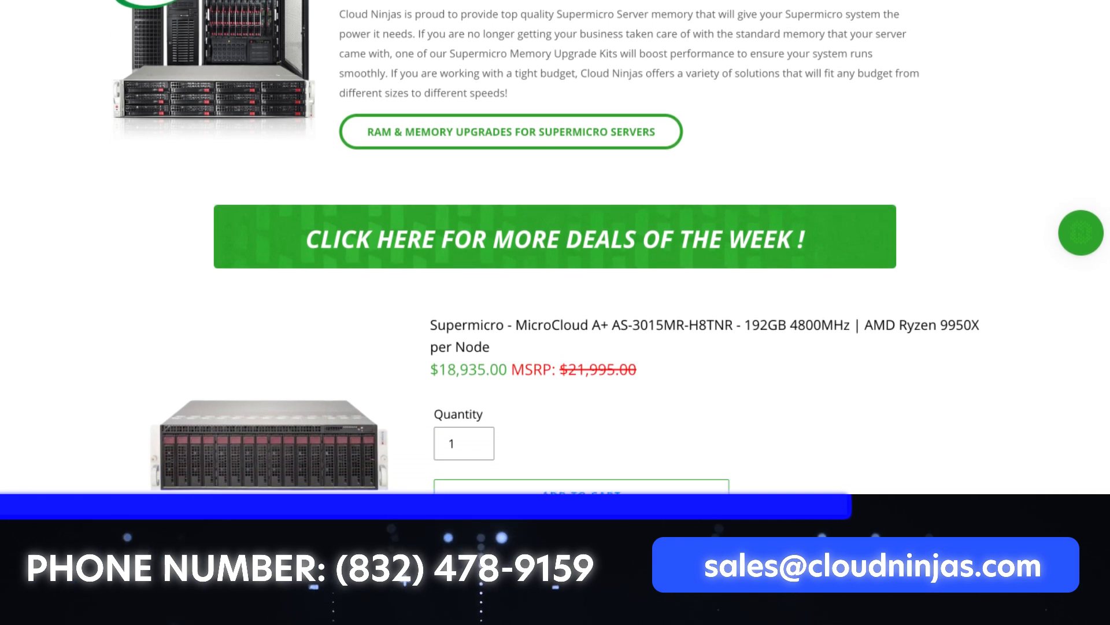